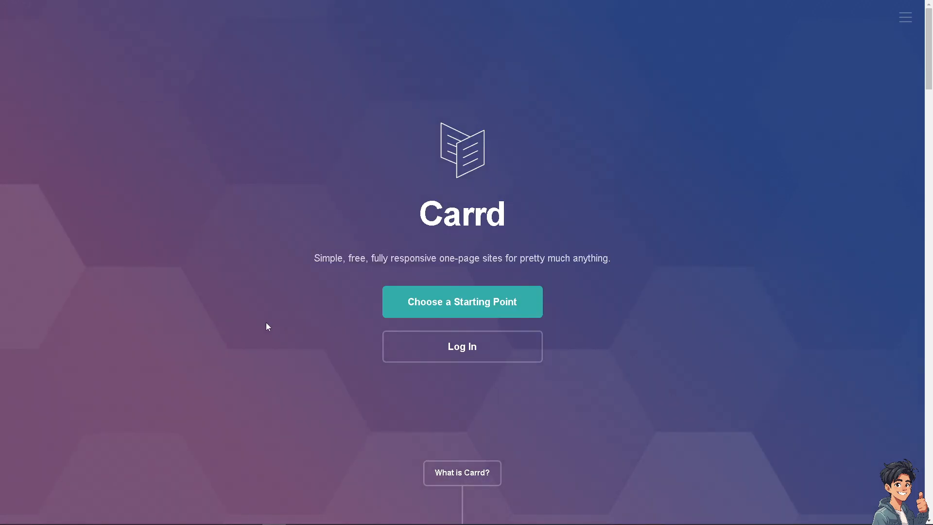
mouse_move(395, 302)
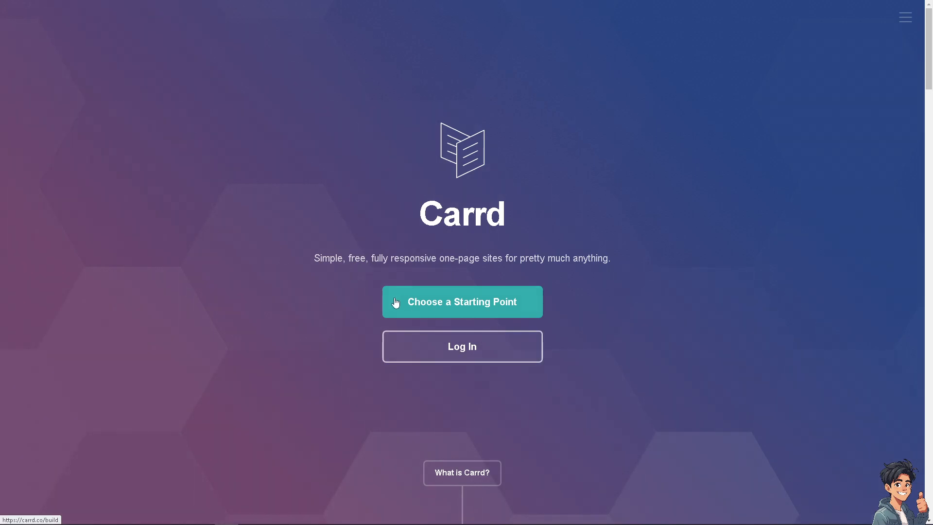
Log in to Carrd and reach the Andy's Guides site in the editor
left_click(461, 346)
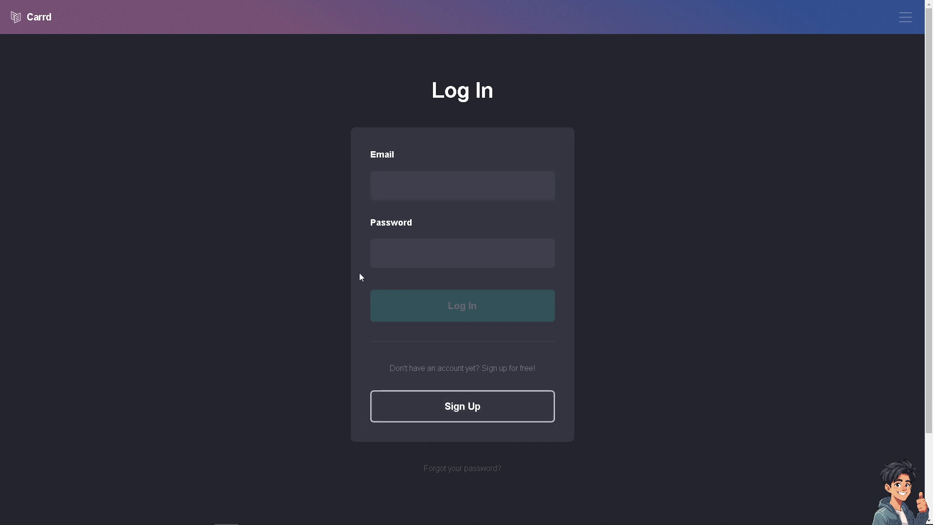
left_click(462, 406)
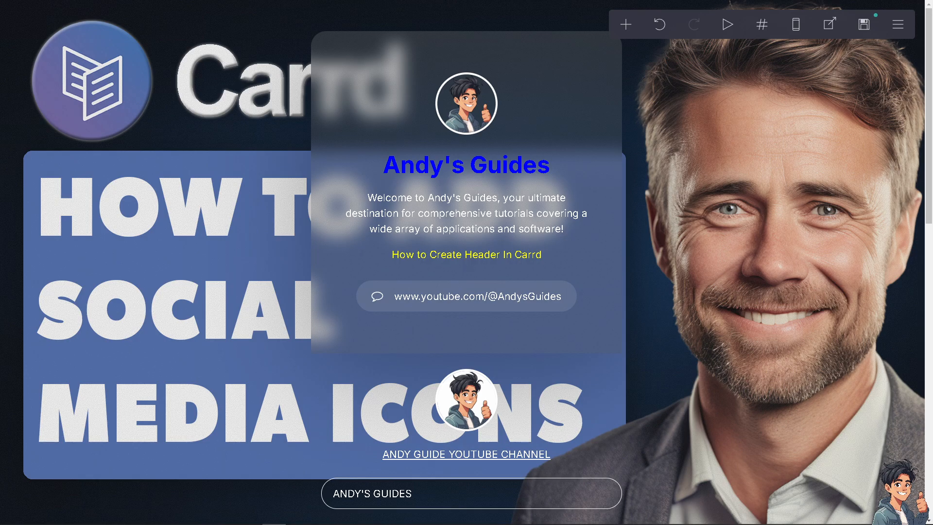
Add a new Control element (section break) to the Andy's Guides page
left_click(467, 166)
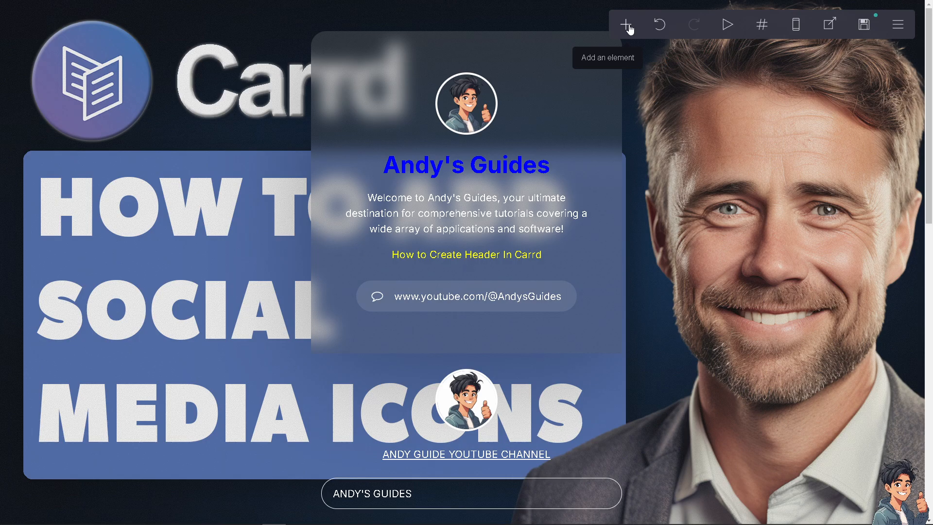
left_click(624, 24)
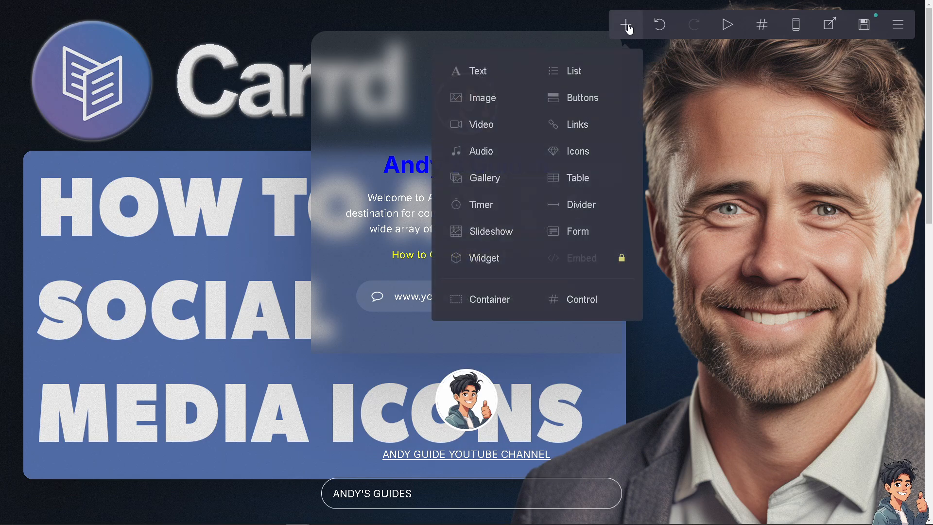
left_click(581, 299)
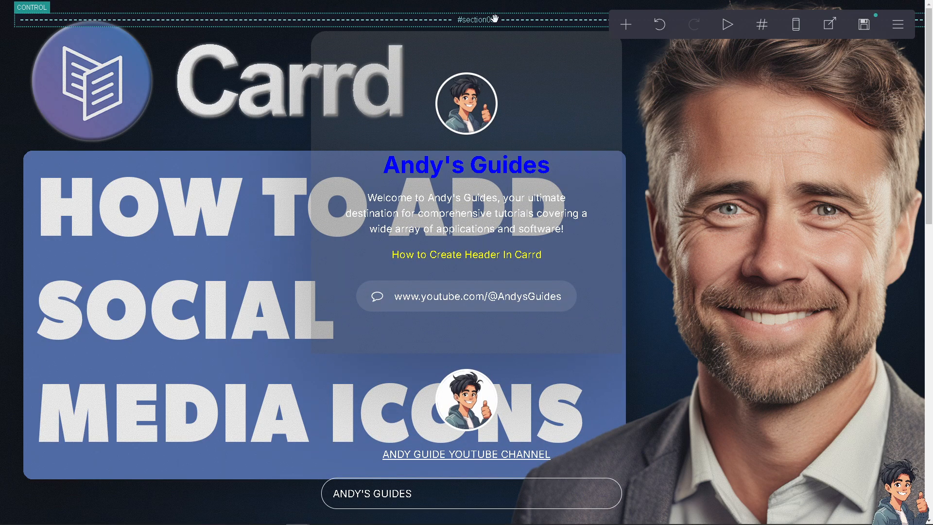
Check the control's position relative to the profile card container and close its settings
scroll("down", 3)
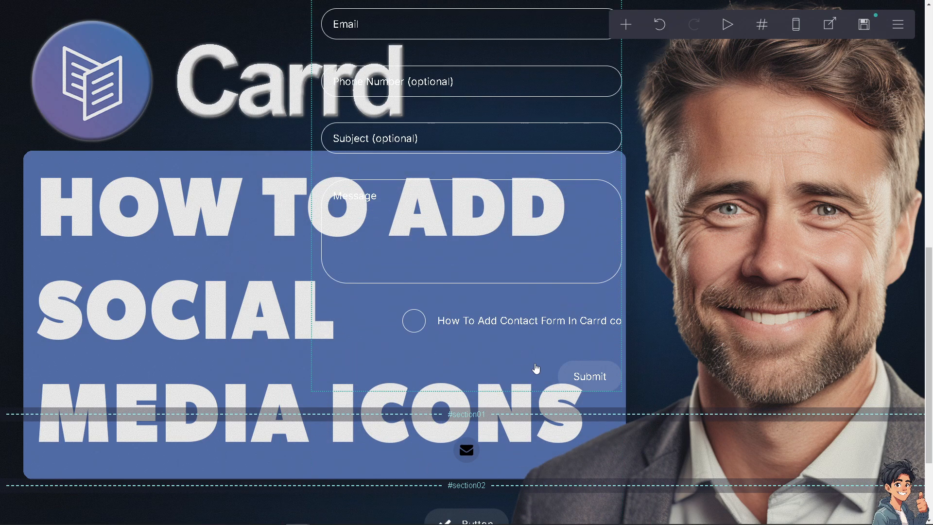
scroll("down", 3)
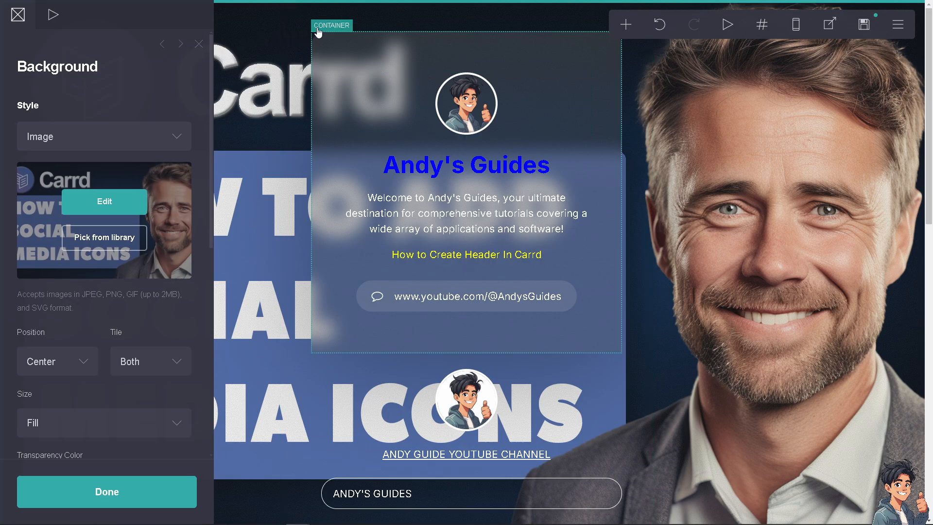
left_click(331, 25)
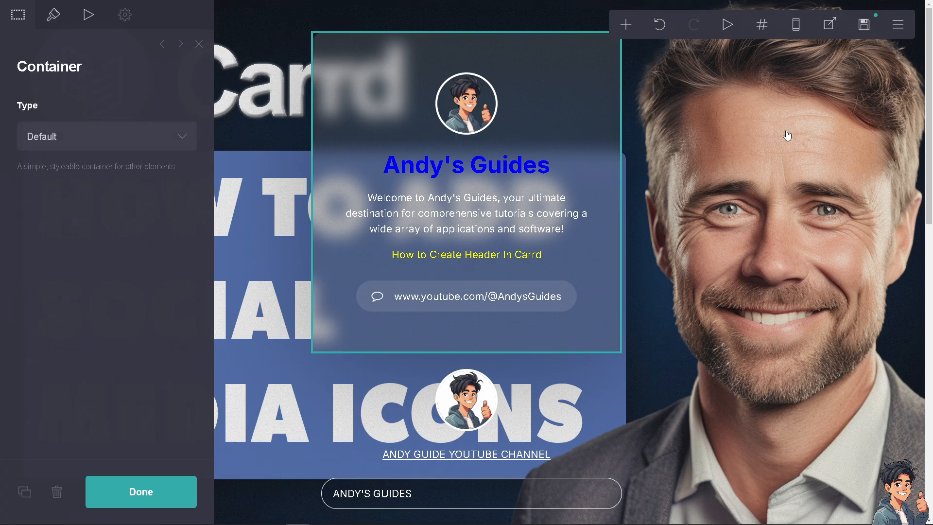
left_click(141, 492)
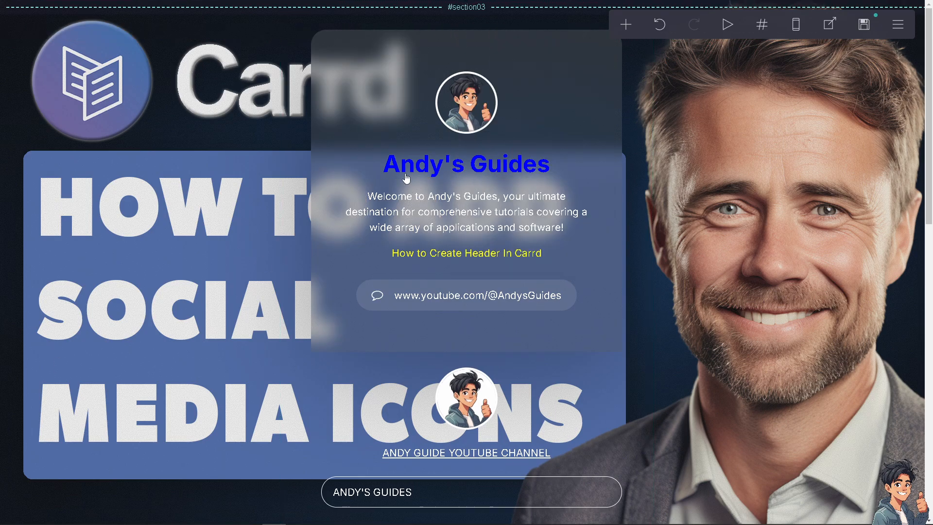
Set the section03 control to Header Marker with a margin of about 9.375
left_click(469, 7)
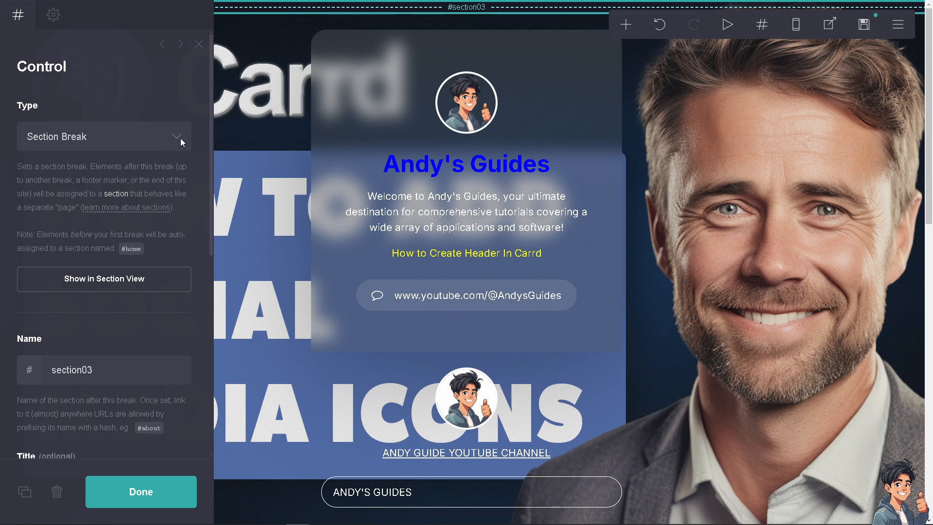
left_click(104, 136)
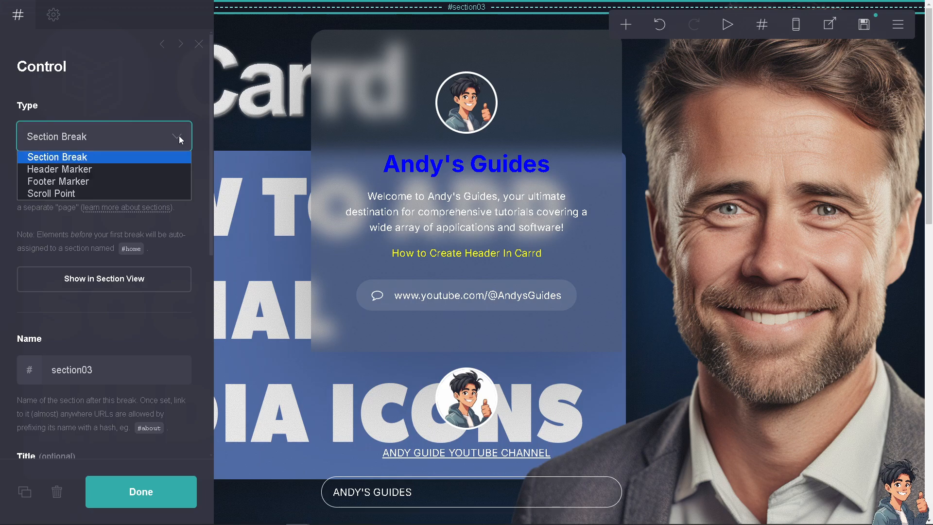
mouse_move(137, 171)
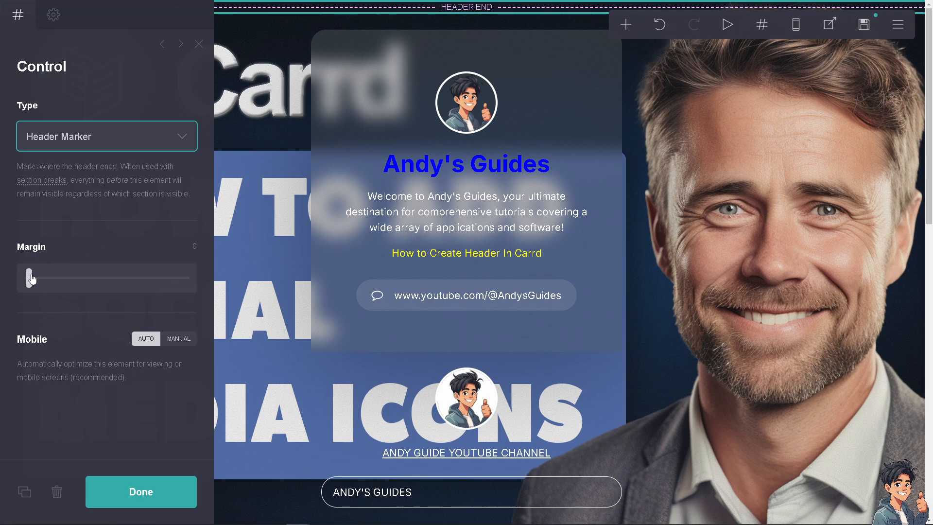
left_click_drag(31, 277, 122, 277)
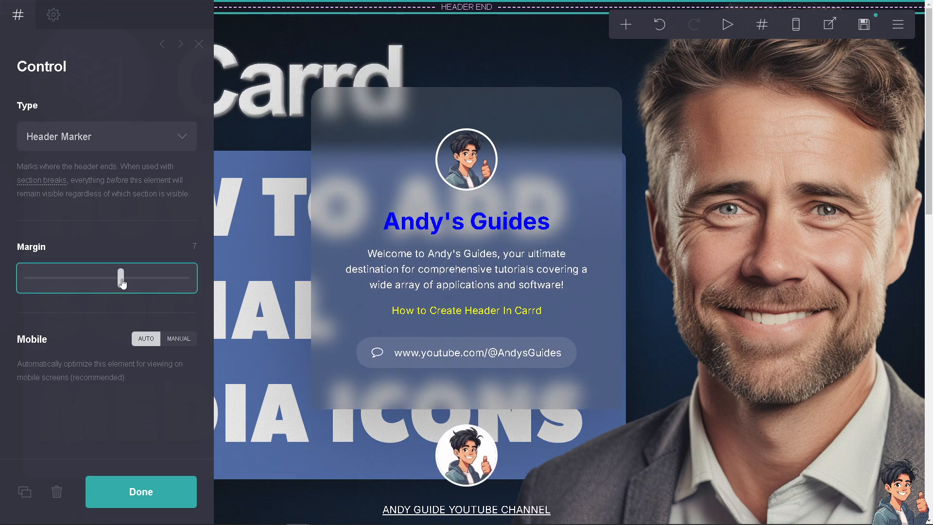
left_click_drag(122, 278, 152, 278)
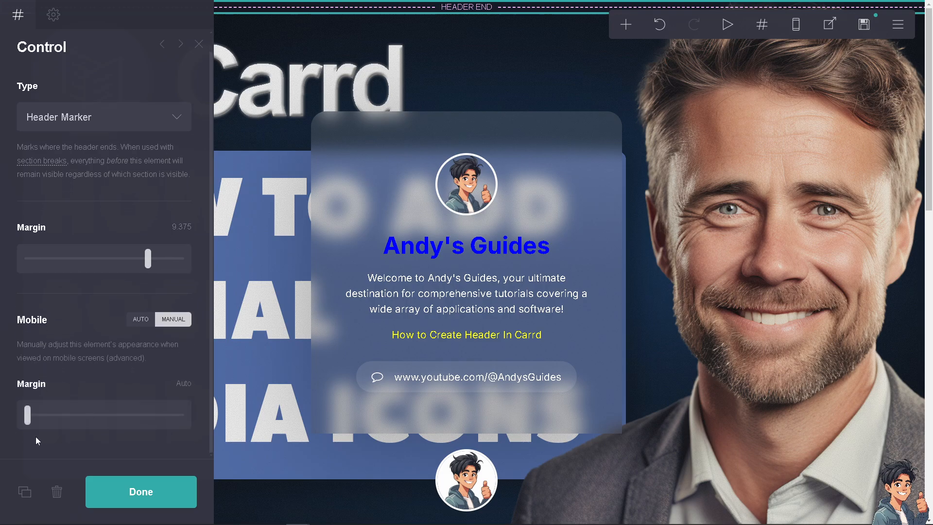
mouse_move(28, 415)
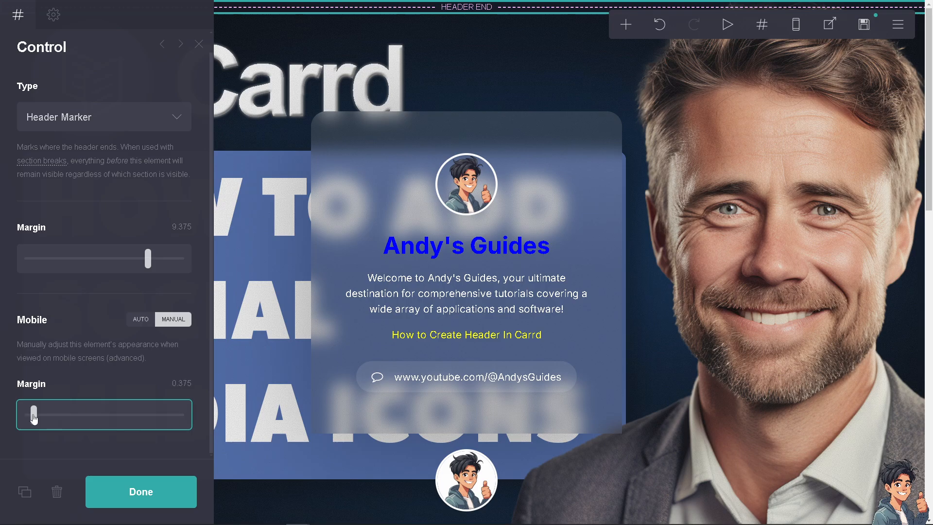
Keep the header marker's mobile margin on Auto and finish editing it
left_click(140, 319)
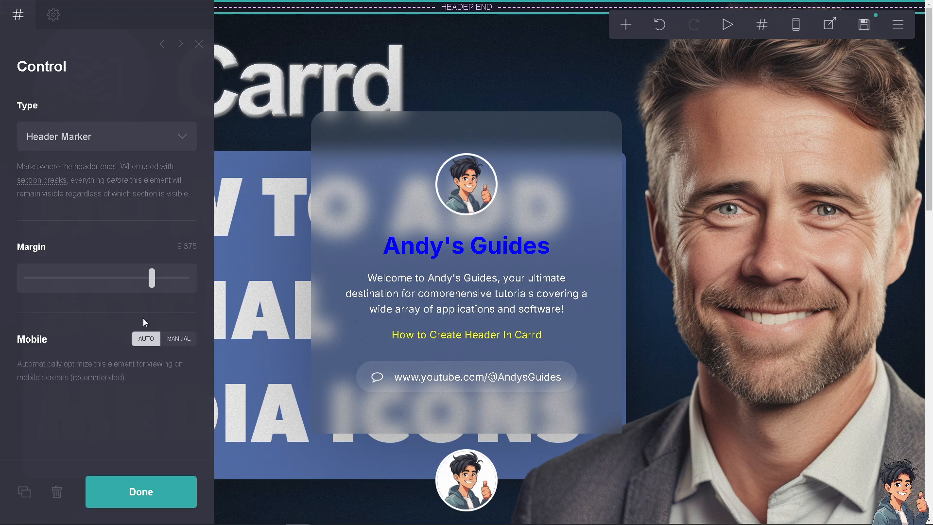
left_click(141, 492)
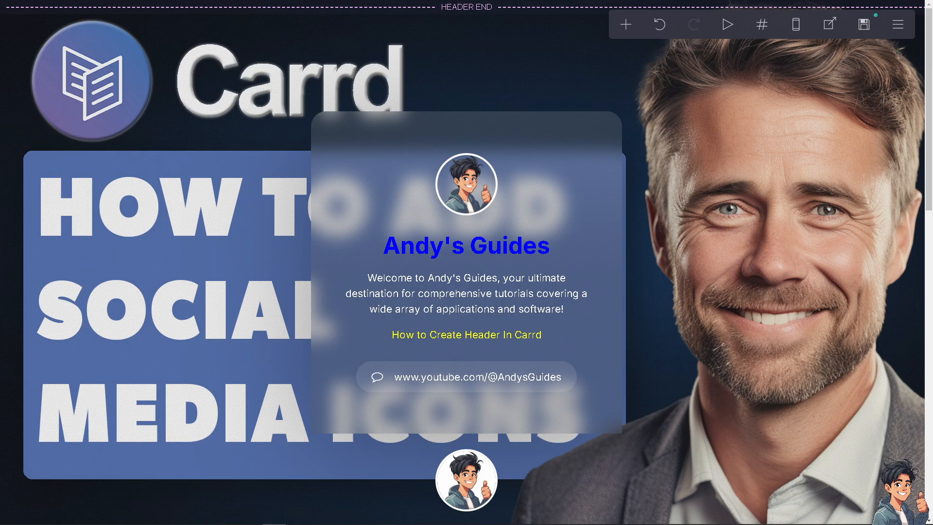
mouse_move(625, 24)
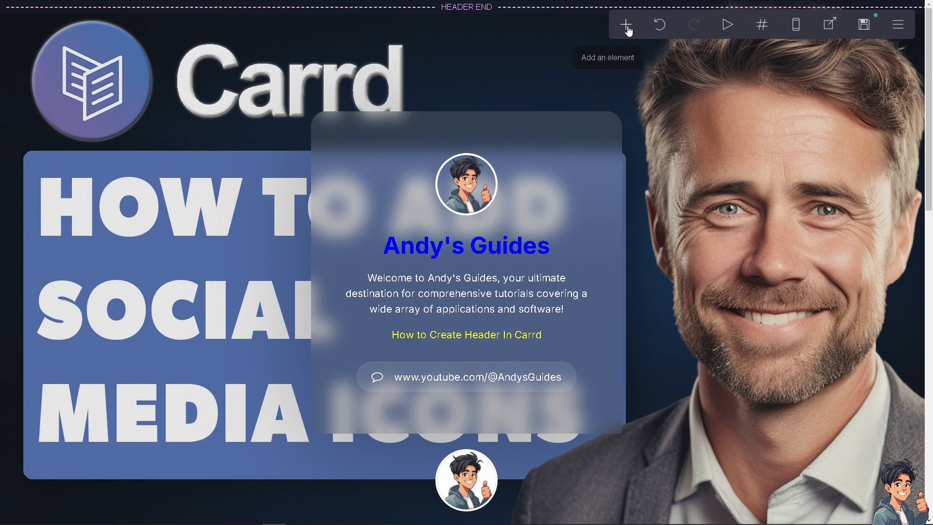
Add an empty Container element above the profile card and select it for filling
left_click(625, 24)
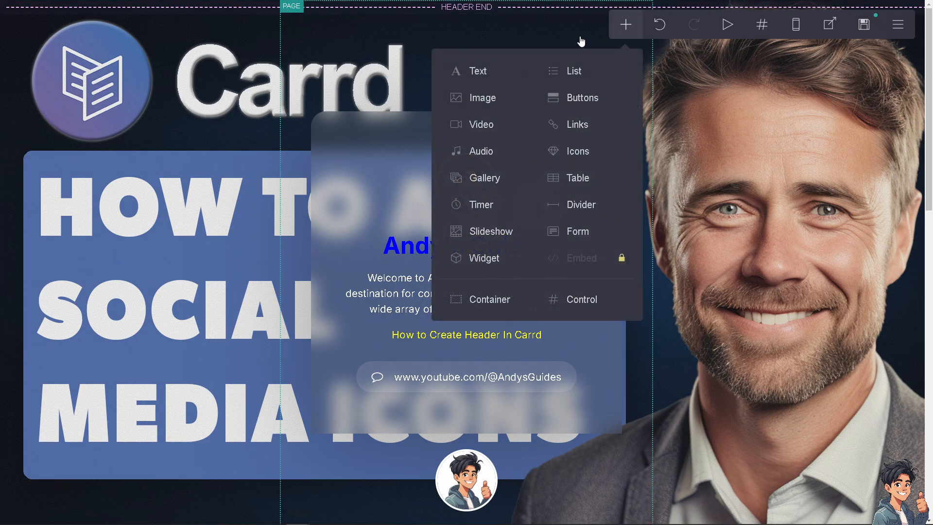
mouse_move(490, 298)
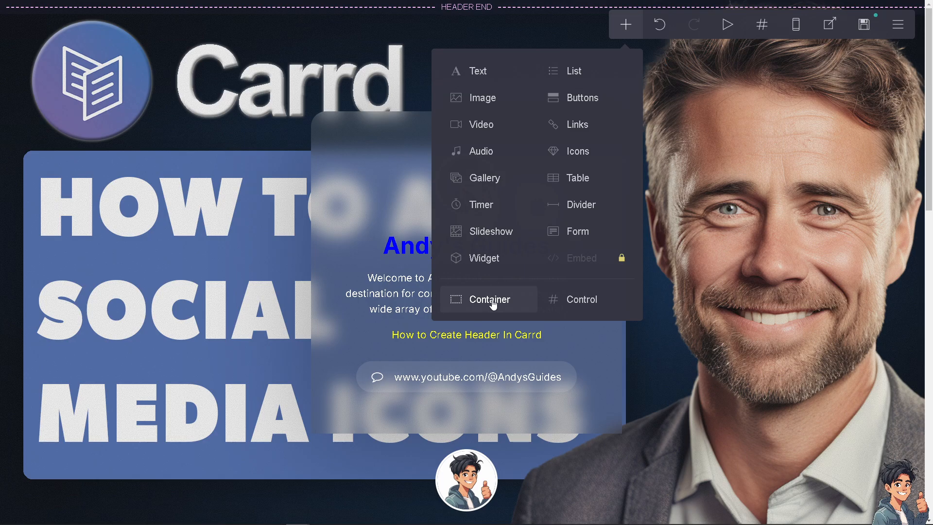
left_click(489, 299)
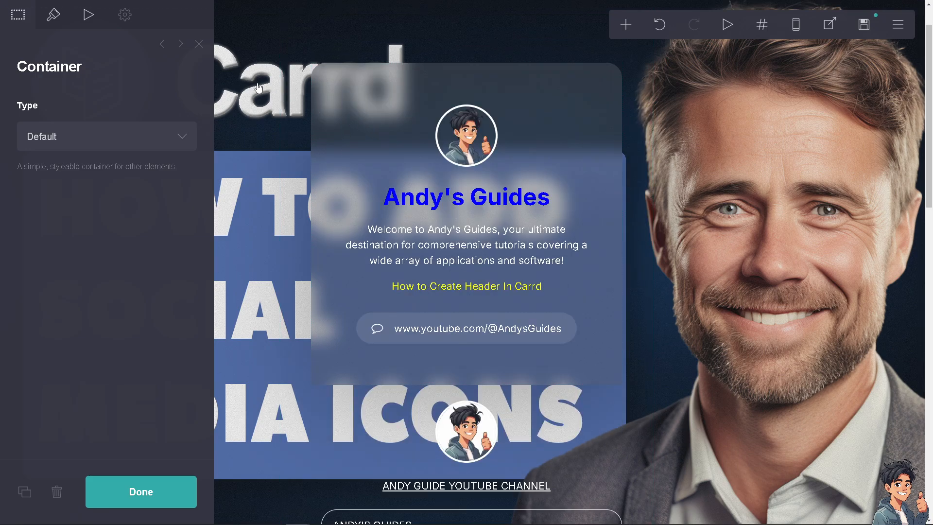
left_click(141, 491)
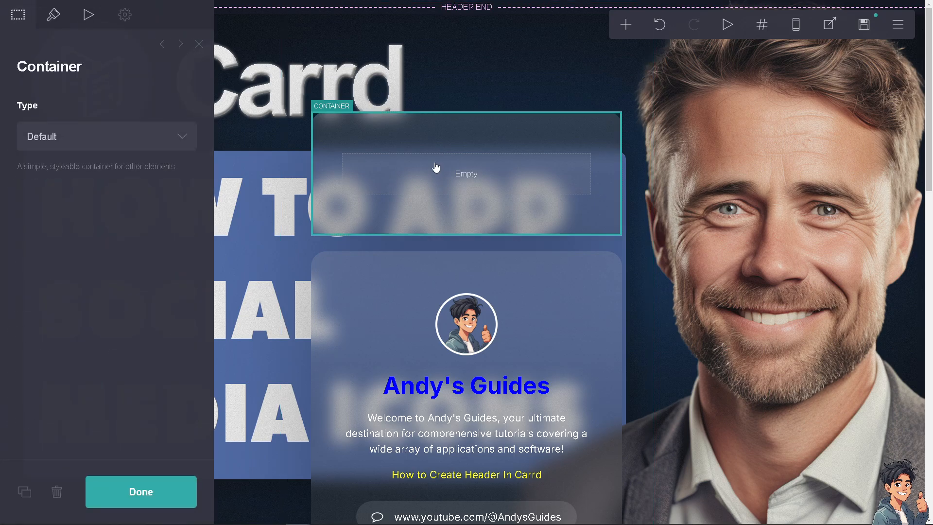
left_click(625, 23)
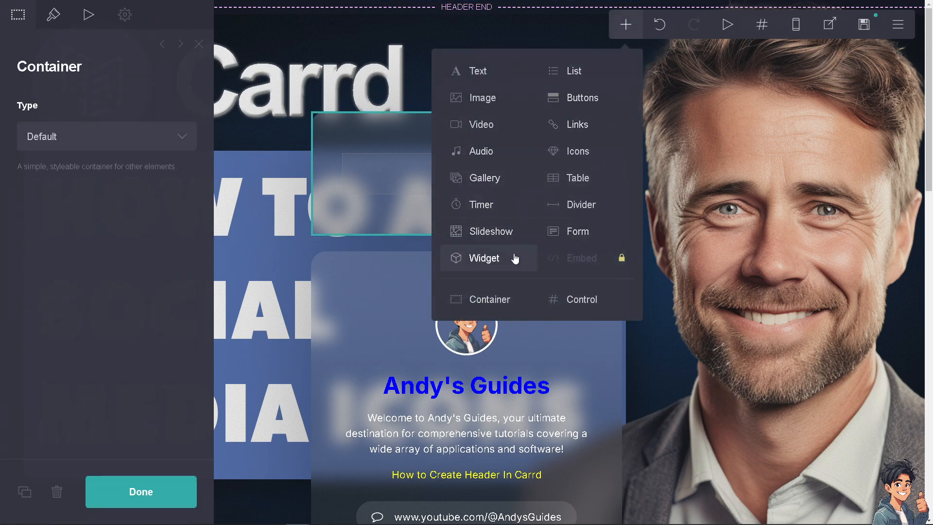
Place a Links element inside the new top container
left_click(577, 124)
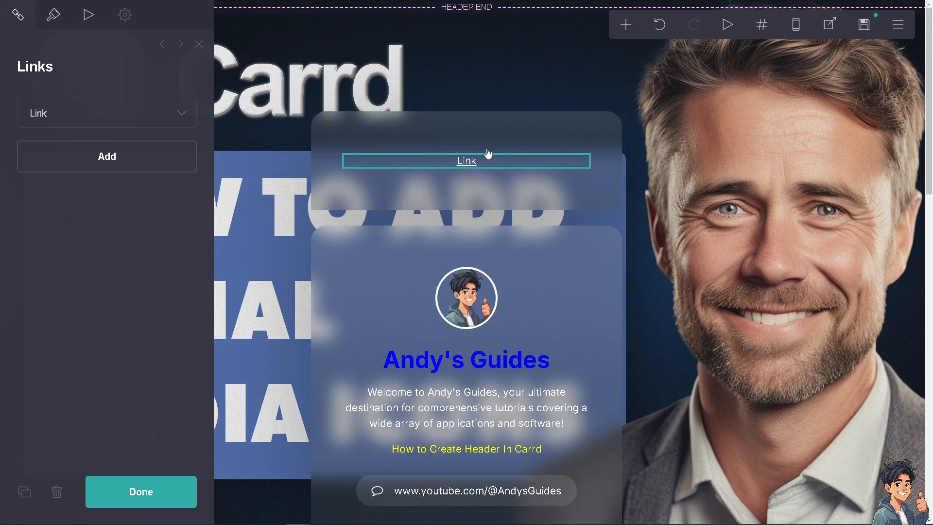
left_click(141, 492)
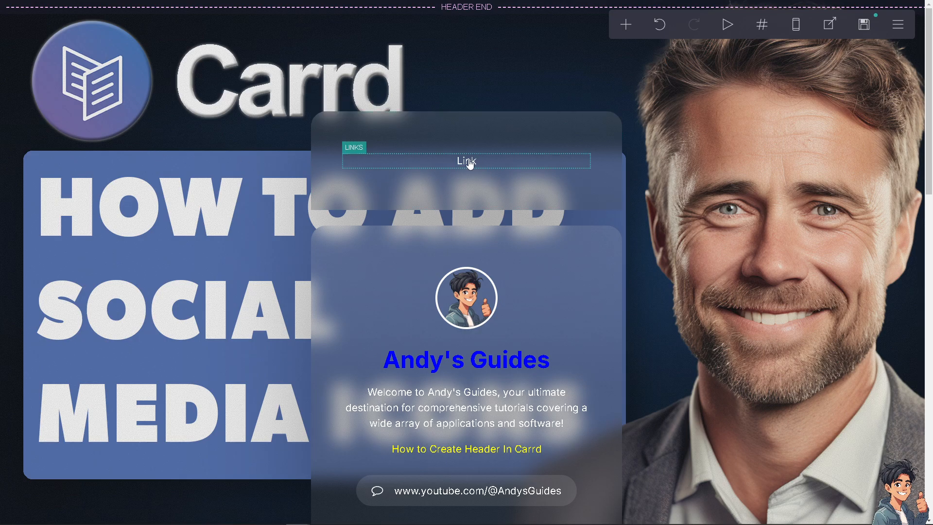
left_click(466, 160)
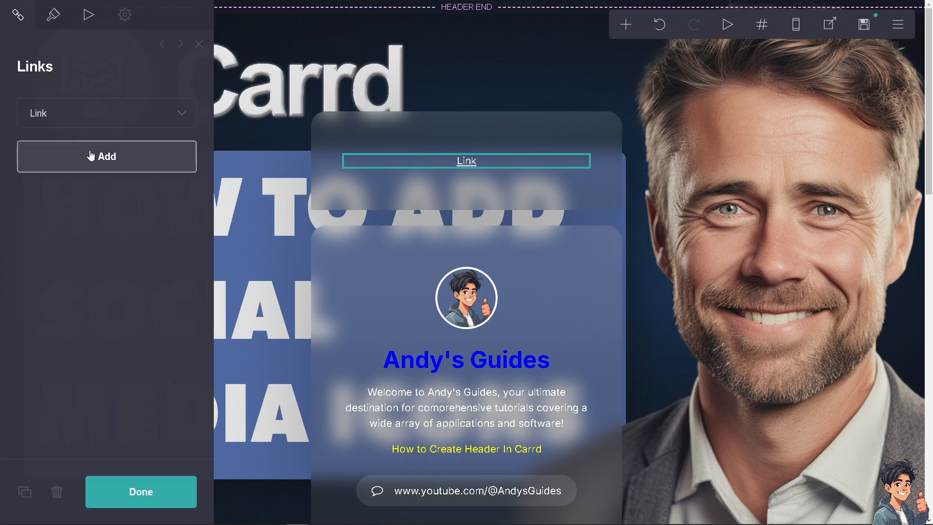
Add a second placeholder link, then select the container holding the links
left_click(107, 156)
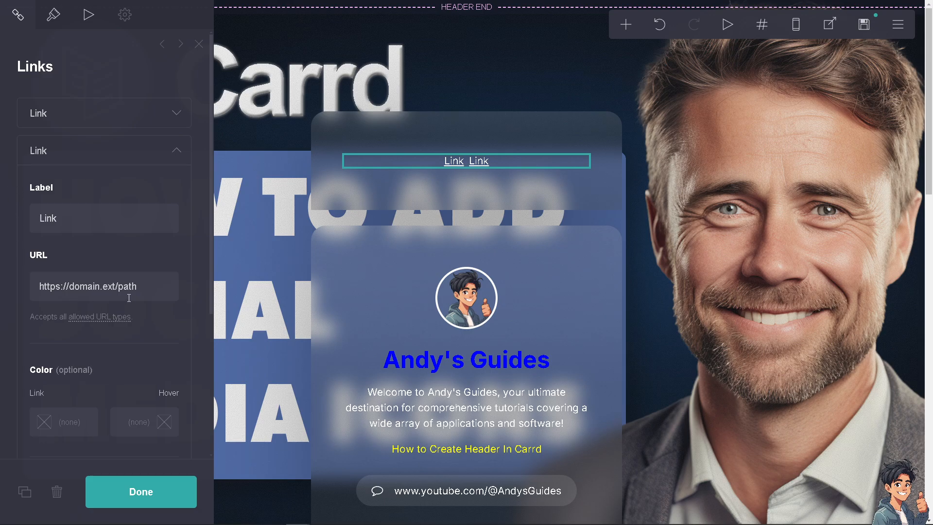
scroll("down", 3)
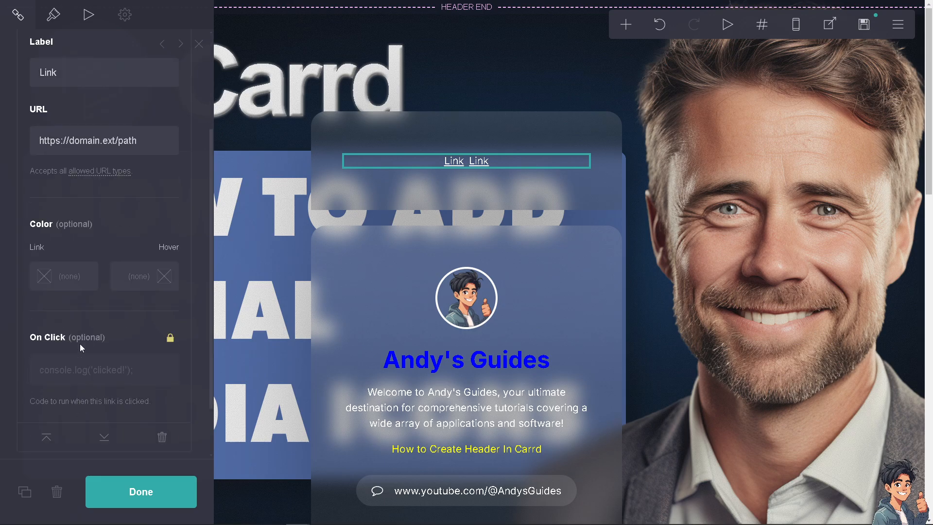
left_click(63, 275)
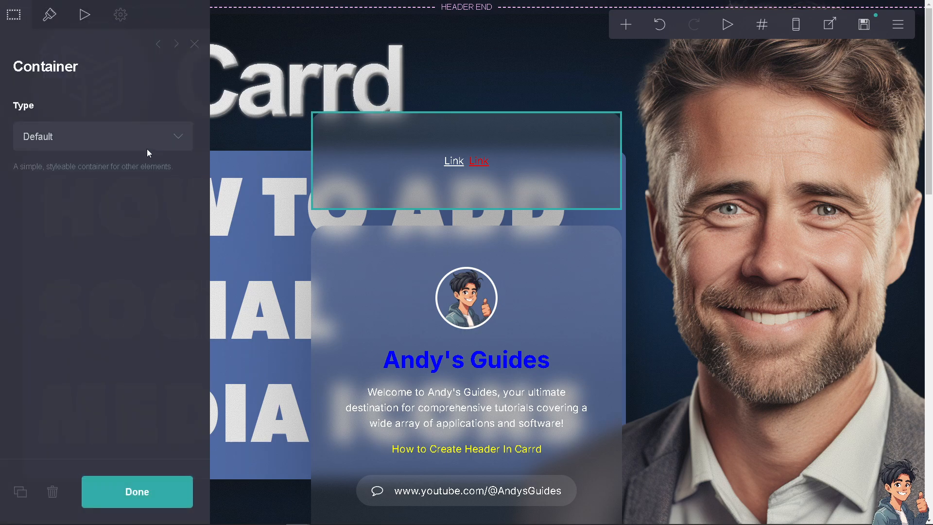
Set the container type to Columns with the 33% / 34% / 33% split
left_click(103, 136)
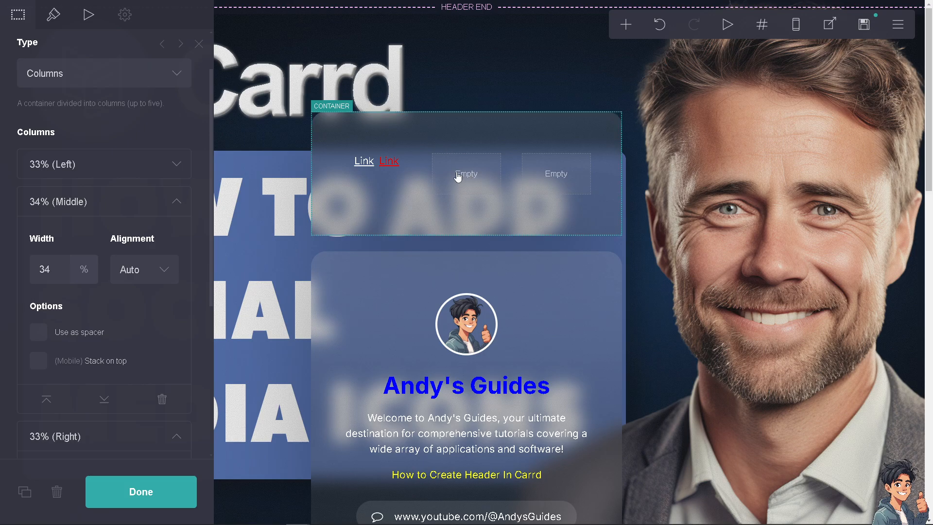
left_click(140, 492)
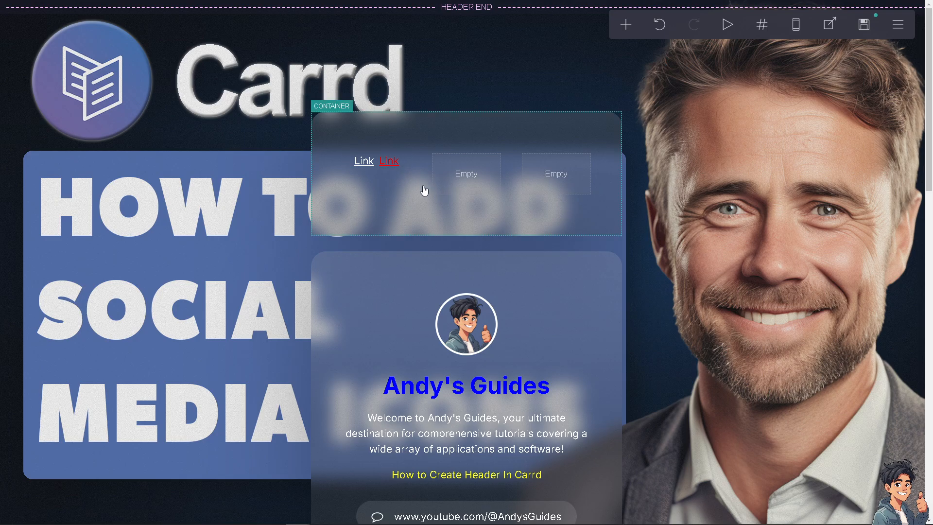
mouse_move(485, 179)
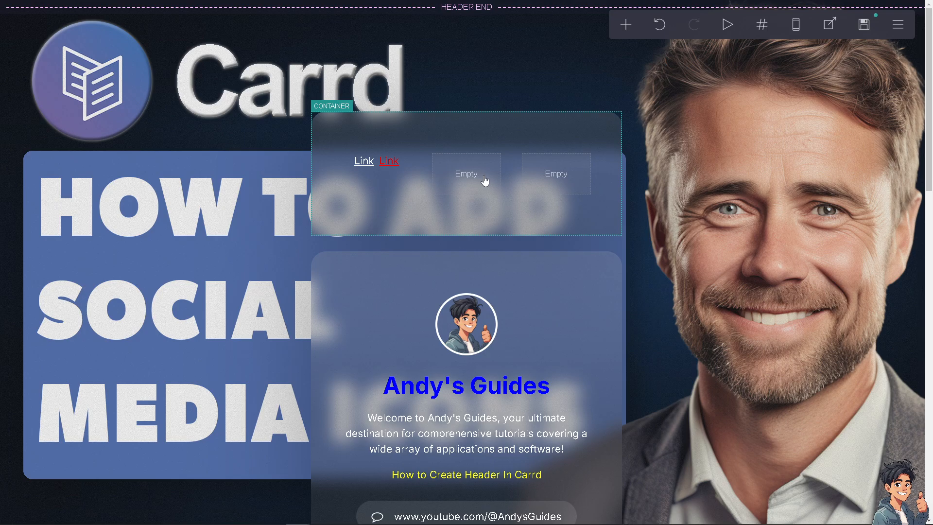
mouse_move(470, 191)
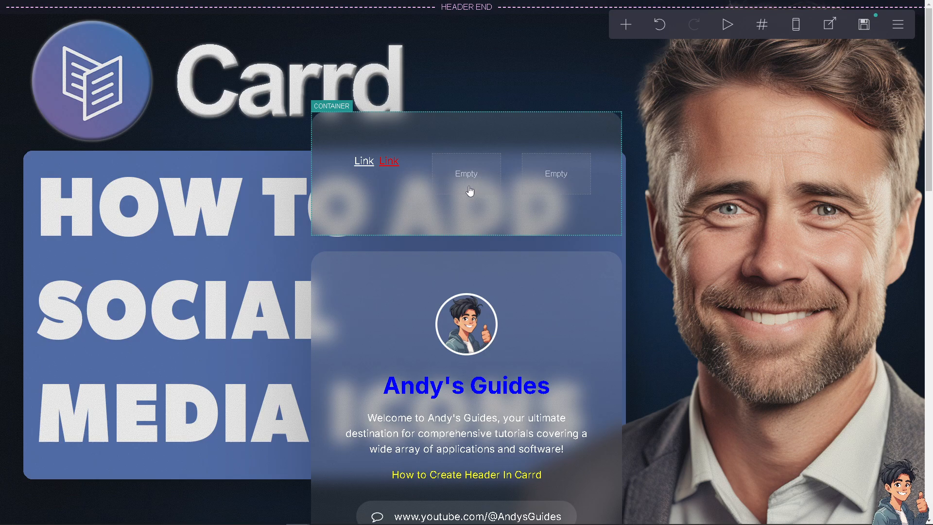
left_click(465, 174)
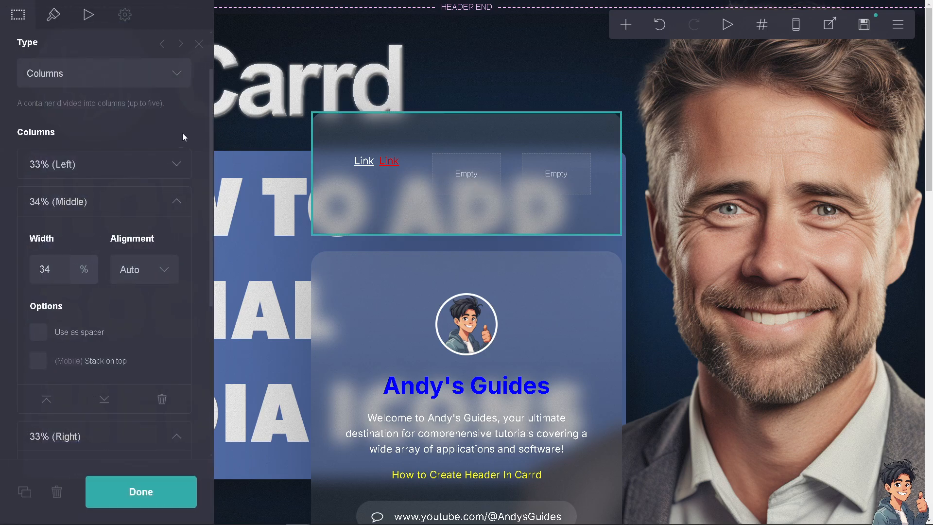
Review the container's Style and Settings options and close its panel unchanged
left_click(52, 14)
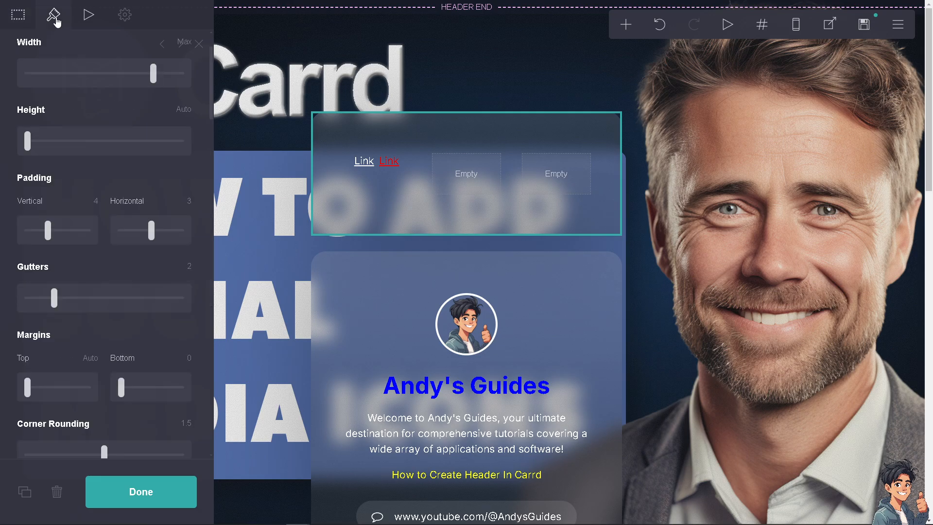
left_click(52, 14)
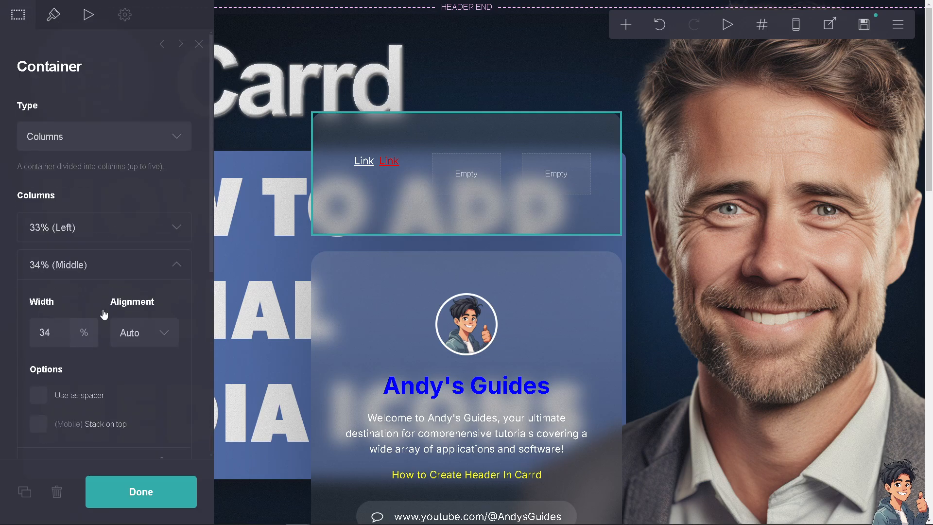
left_click(125, 15)
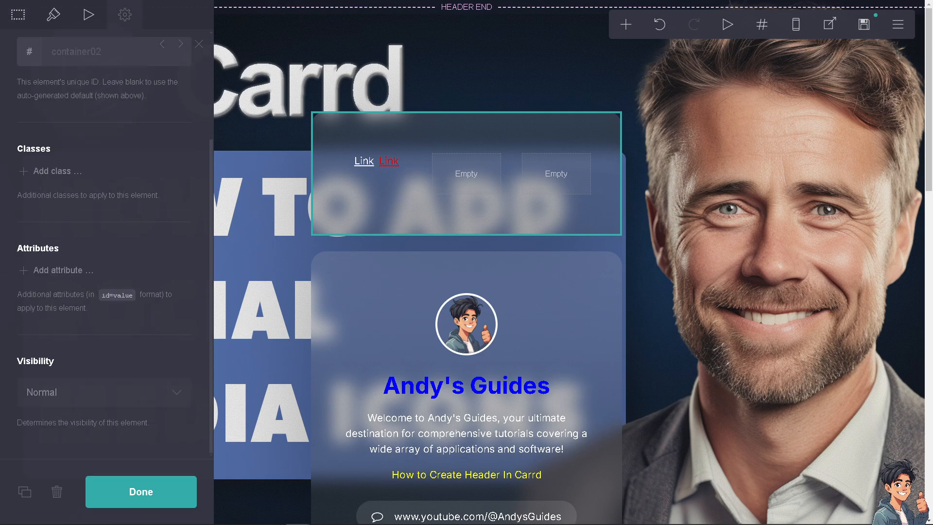
mouse_move(314, 254)
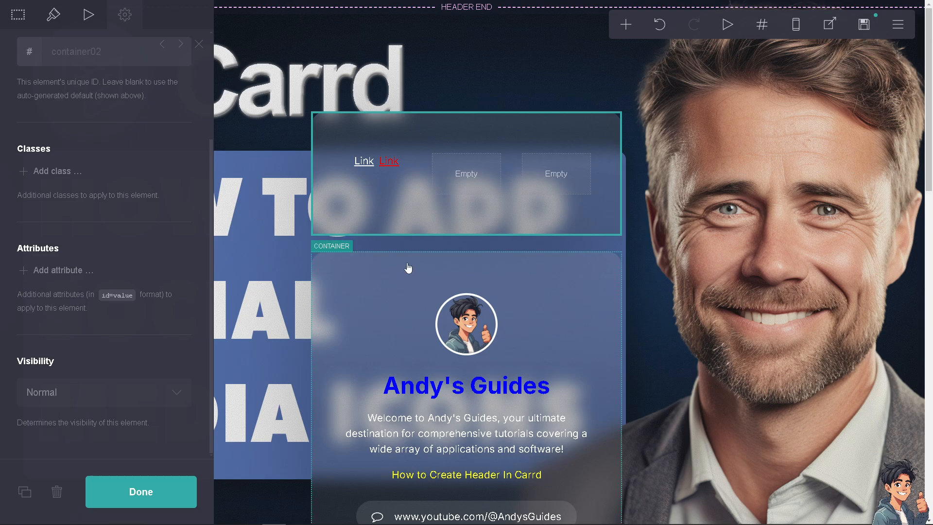
left_click(141, 491)
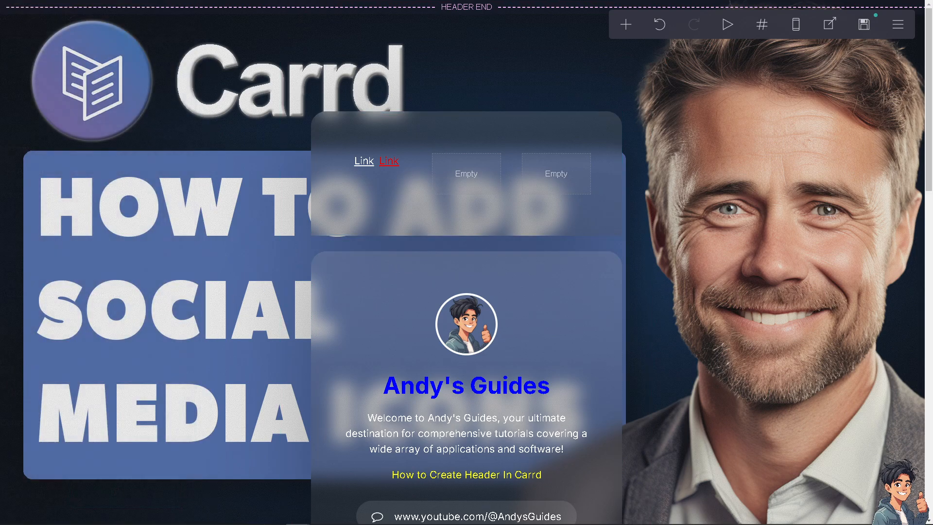